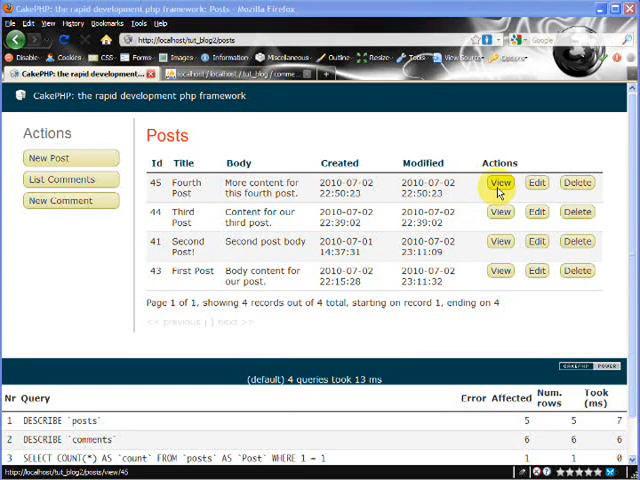
- Open the Fourth Post's detail page and then its edit form
{"action": "left_click", "coordinate": [499, 183]}
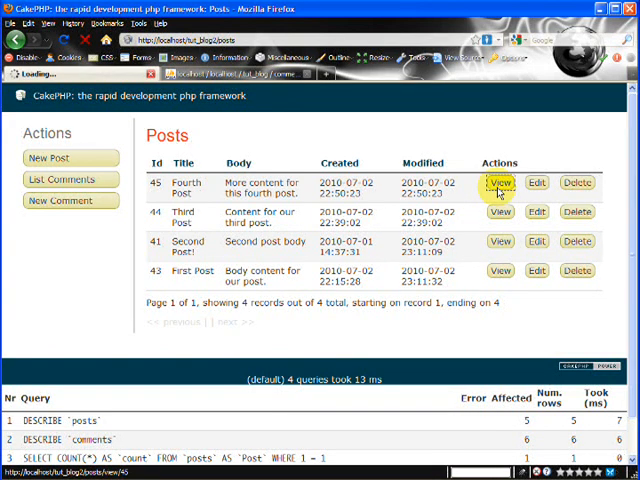
{"action": "left_click", "coordinate": [498, 182]}
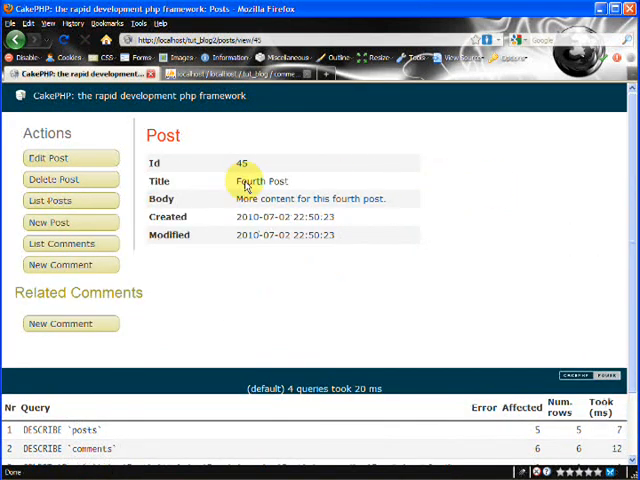
{"action": "left_click", "coordinate": [50, 158]}
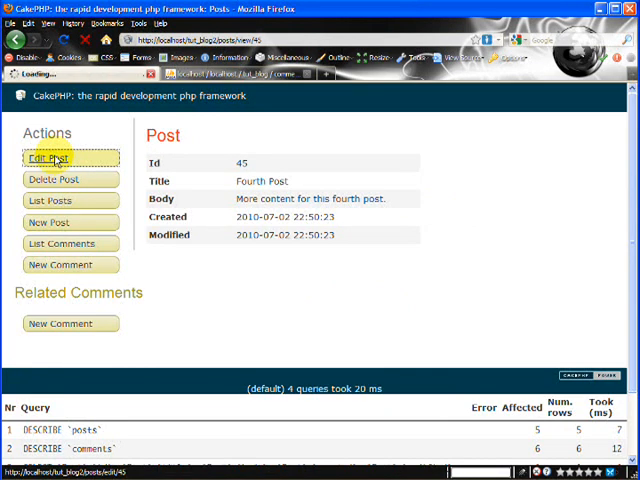
{"action": "left_click", "coordinate": [52, 158]}
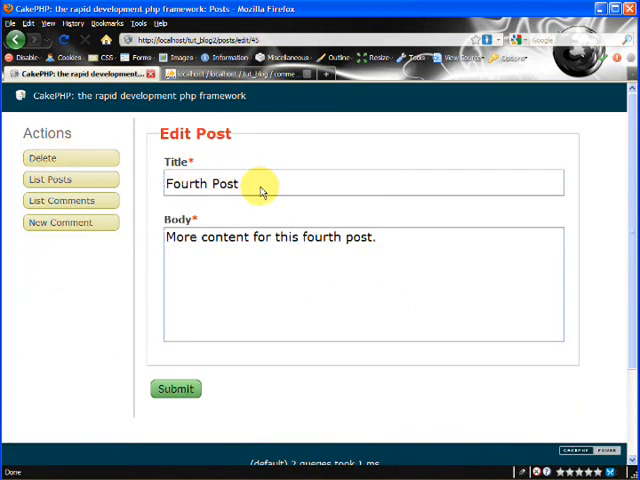
- Start deleting the Fourth Post, cancel the confirmation, and go back
{"action": "left_click", "coordinate": [42, 157]}
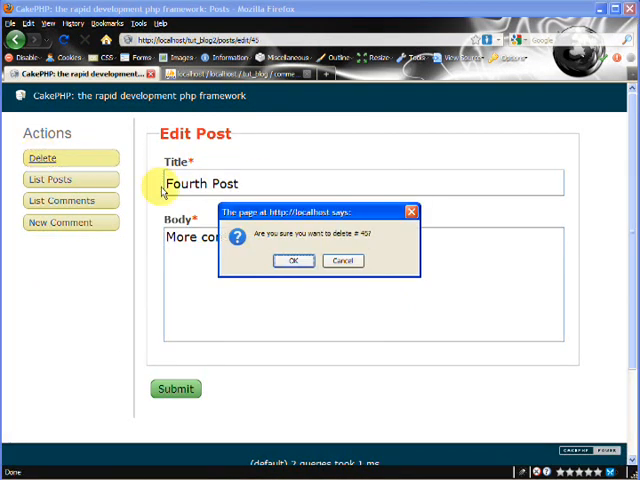
{"action": "left_click", "coordinate": [343, 260]}
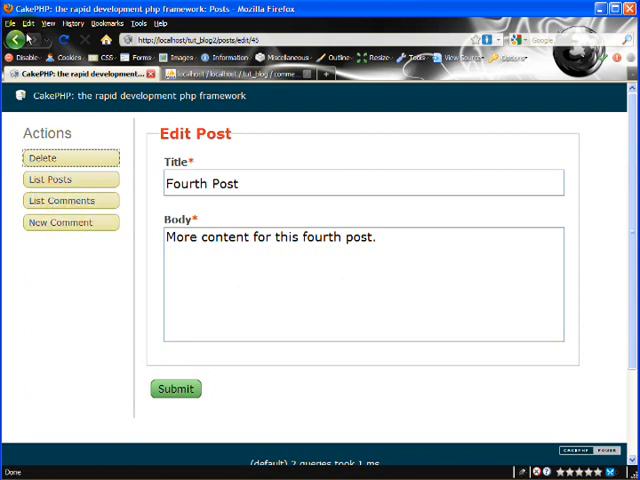
{"action": "left_click", "coordinate": [175, 389]}
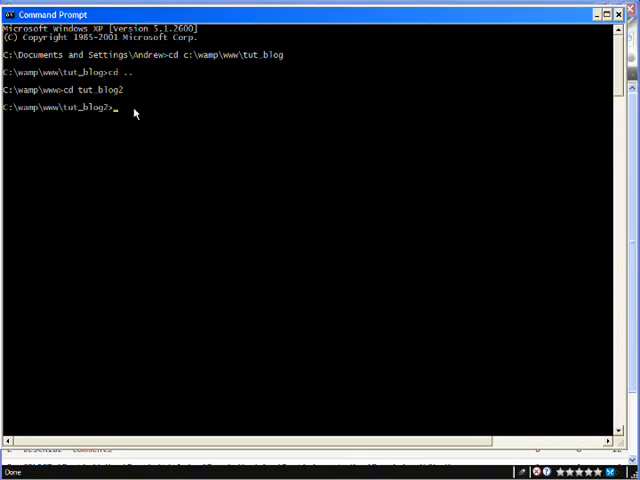
{"action": "mouse_move", "coordinate": [82, 120]}
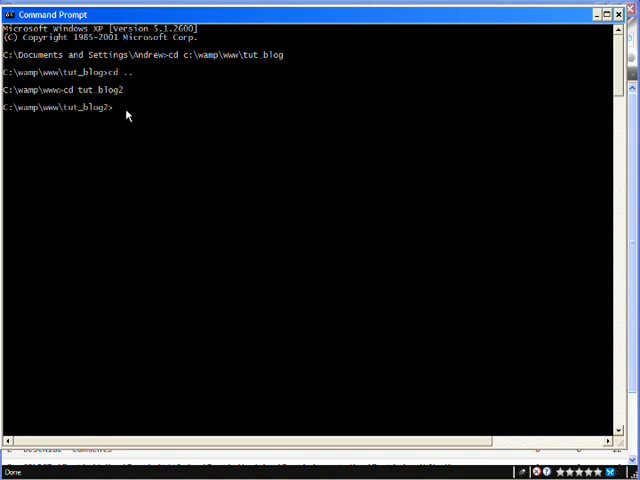
- Run 'cake bake', choose model 1 (Comment), and agree to supply validation criteria
{"action": "type", "text": "cake bake"}
{"action": "type", "text": "m"}
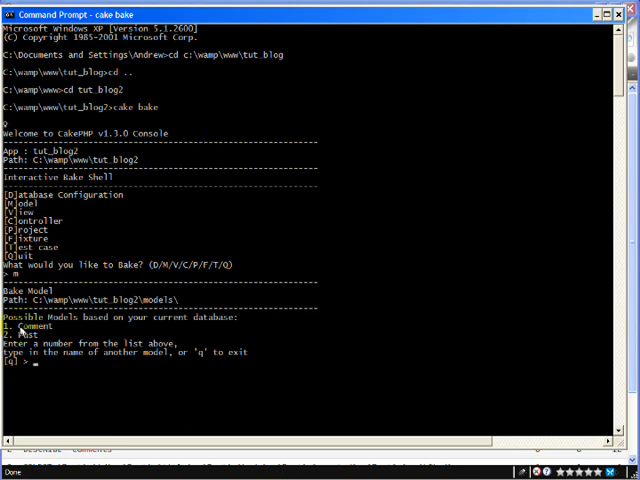
{"action": "type", "text": "1"}
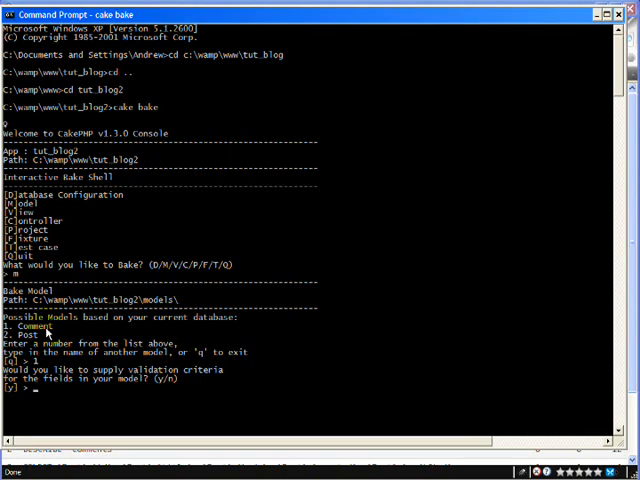
{"action": "type", "text": "y"}
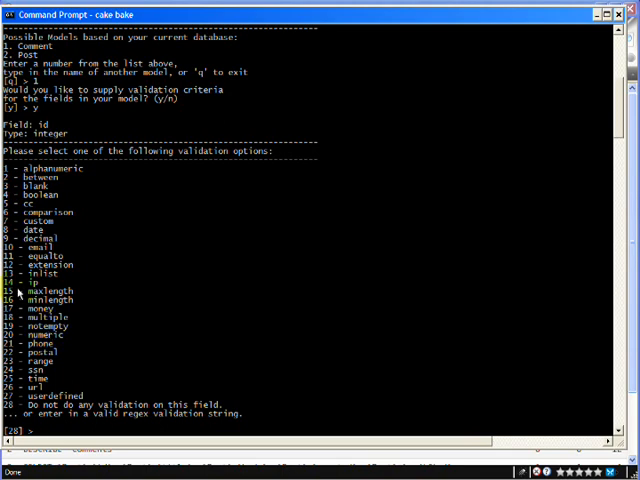
{"action": "mouse_move", "coordinate": [22, 293]}
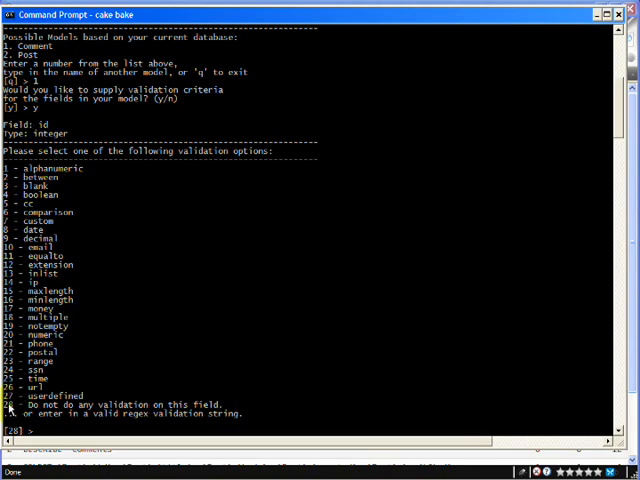
- Skip validation for id and post_id, and apply notempty (19) to name and content
{"action": "type", "text": "18"}
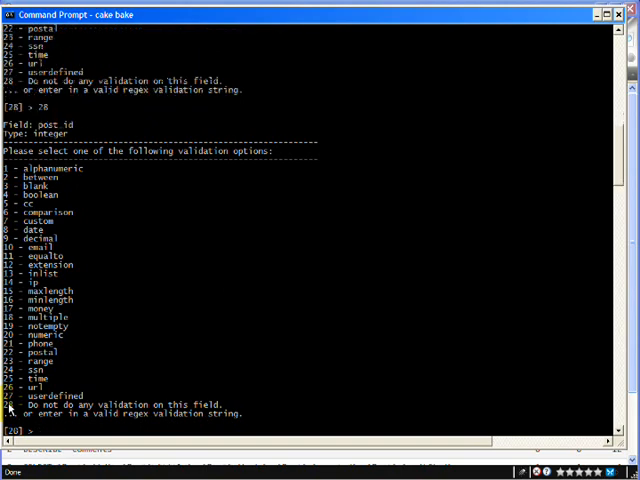
{"action": "mouse_move", "coordinate": [118, 305]}
{"action": "type", "text": "28"}
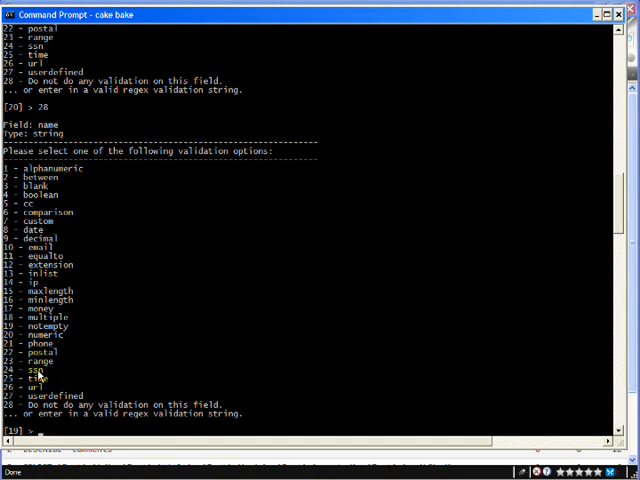
{"action": "mouse_move", "coordinate": [55, 168]}
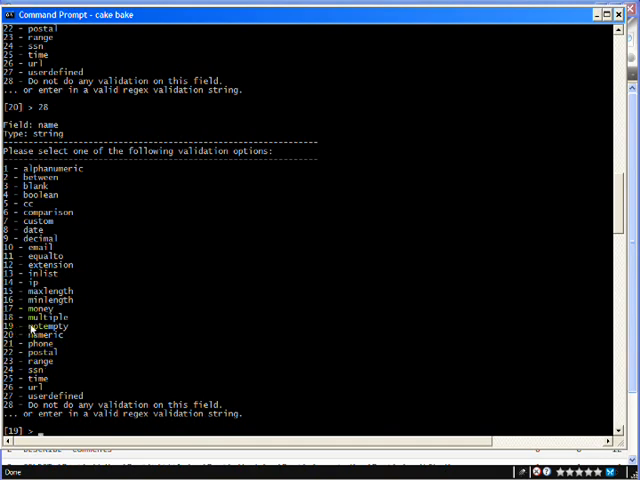
{"action": "type", "text": "19"}
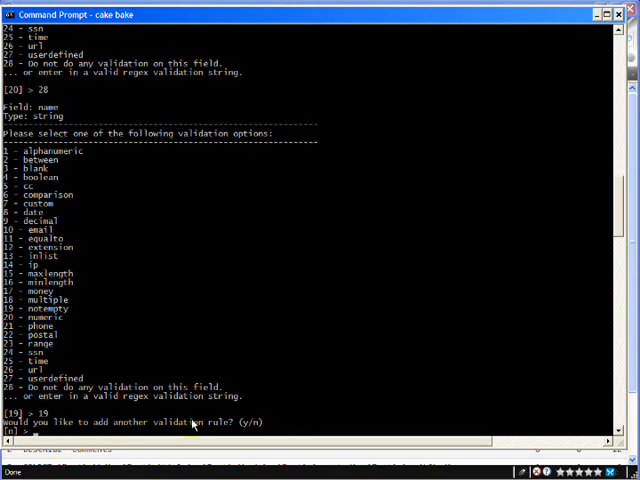
{"action": "type", "text": "n"}
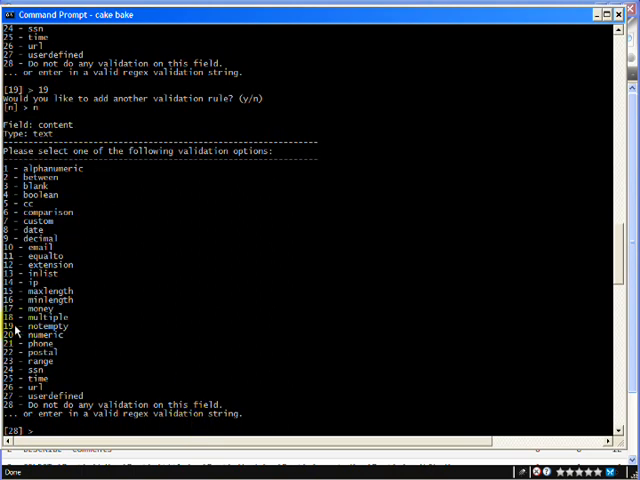
{"action": "type", "text": "19"}
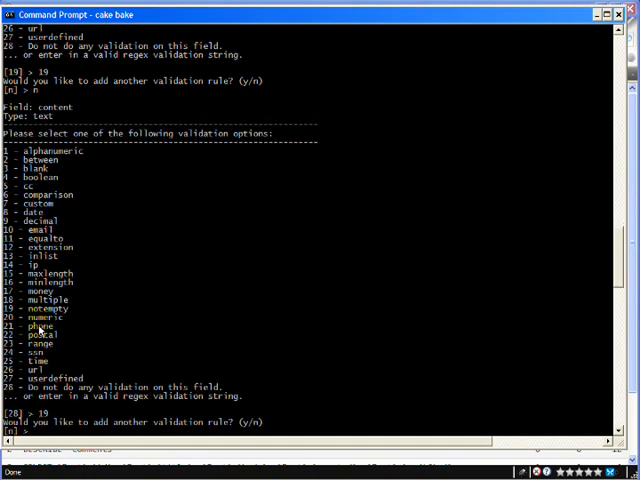
{"action": "type", "text": "n"}
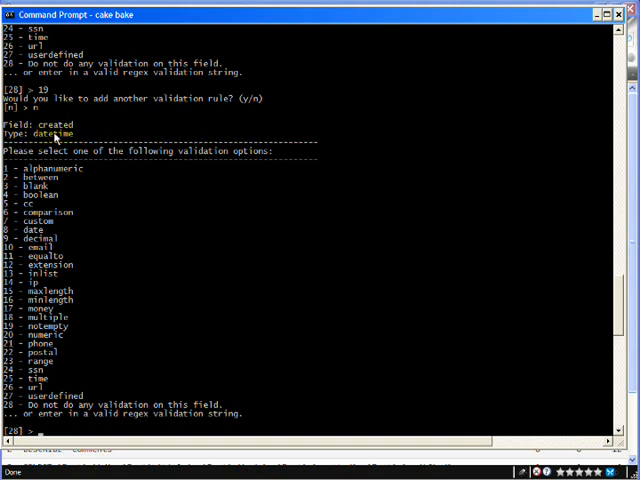
- Skip validation for created and modified, add belongsTo Post, and write comment.php
{"action": "type", "text": "28"}
{"action": "type", "text": "y"}
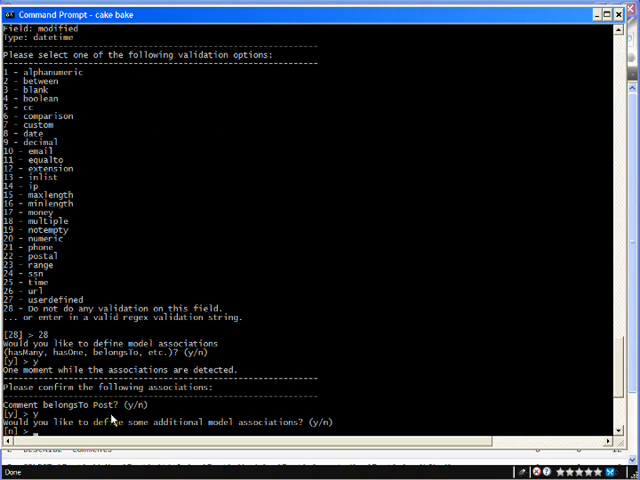
{"action": "mouse_move", "coordinate": [196, 424]}
{"action": "type", "text": "n"}
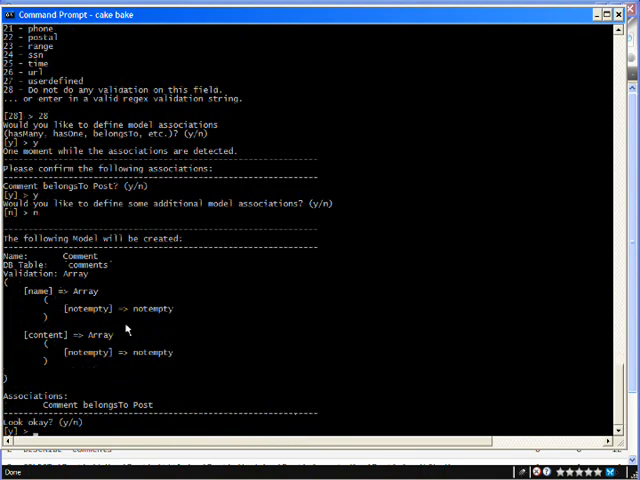
{"action": "mouse_move", "coordinate": [80, 370]}
{"action": "type", "text": "y"}
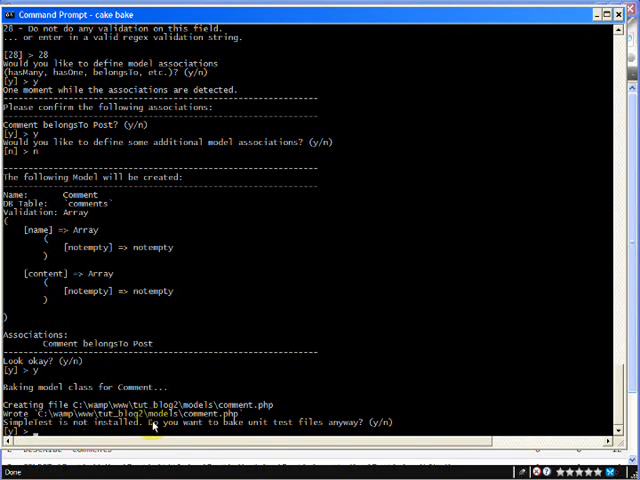
{"action": "type", "text": "n"}
{"action": "type", "text": "c"}
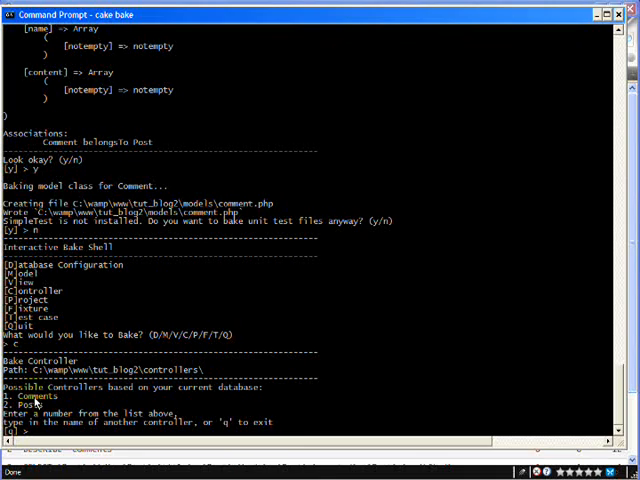
- Bake comments_controller.php for Comments with basic methods and session flashes, without tests
{"action": "type", "text": "1"}
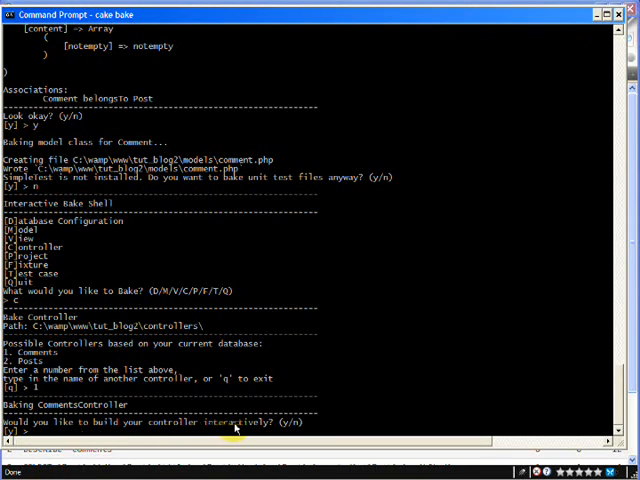
{"action": "type", "text": "y"}
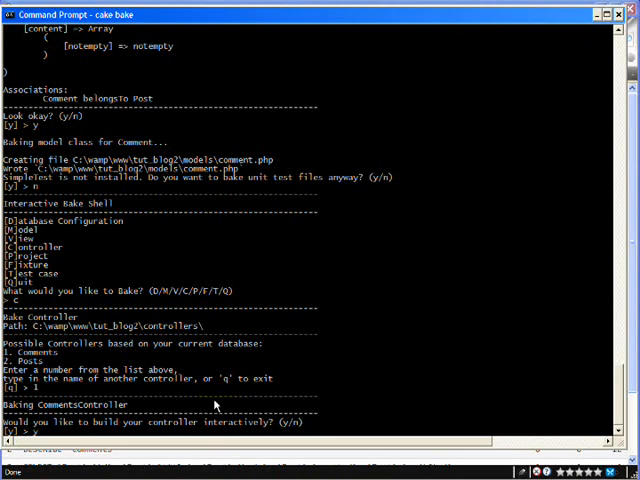
{"action": "type", "text": "y"}
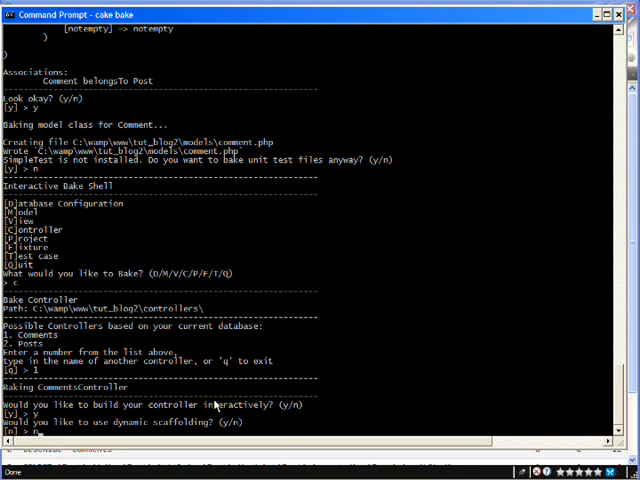
{"action": "type", "text": "n] >"}
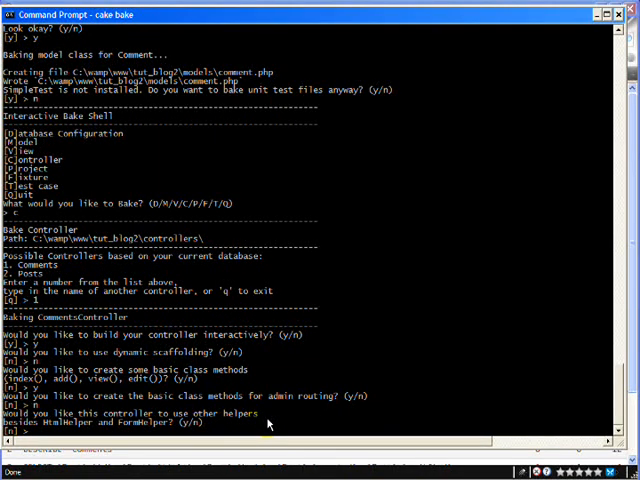
{"action": "type", "text": "n"}
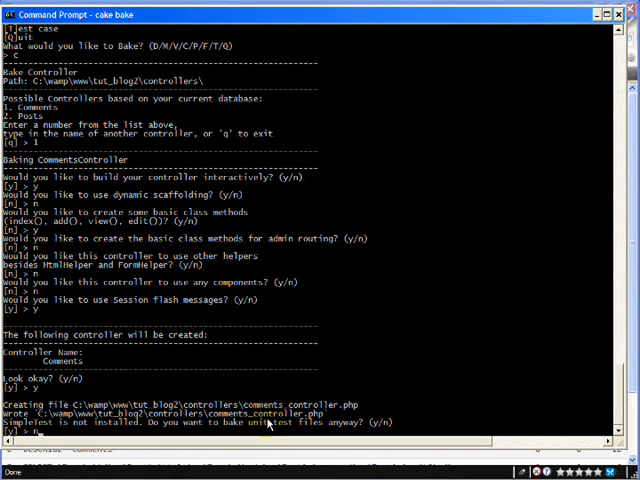
{"action": "type", "text": "n"}
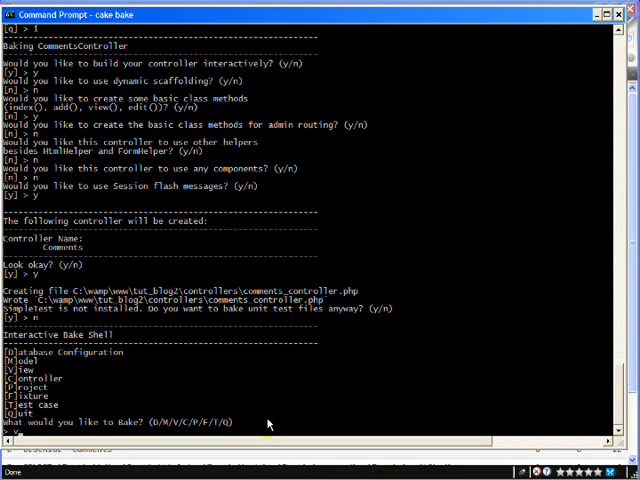
- Bake the Comments CRUD views interactively, declining admin routing views
{"action": "type", "text": "v"}
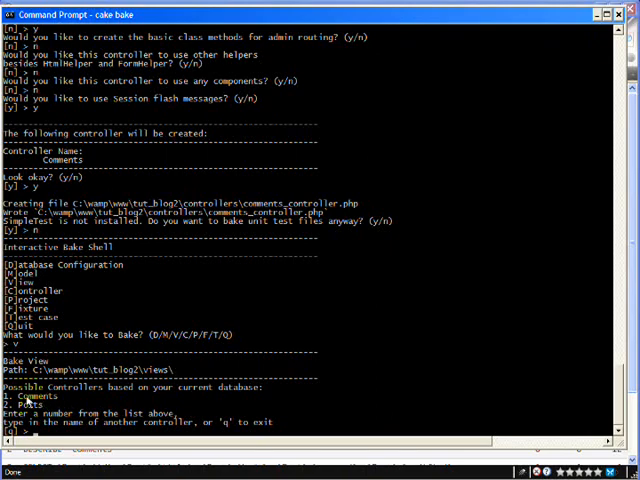
{"action": "type", "text": "1"}
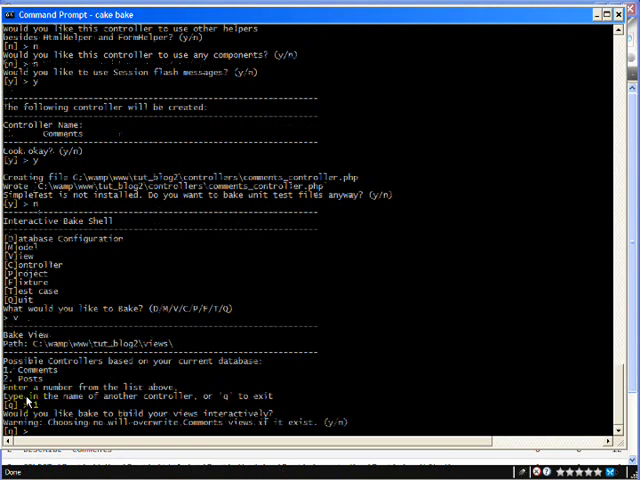
{"action": "type", "text": "1"}
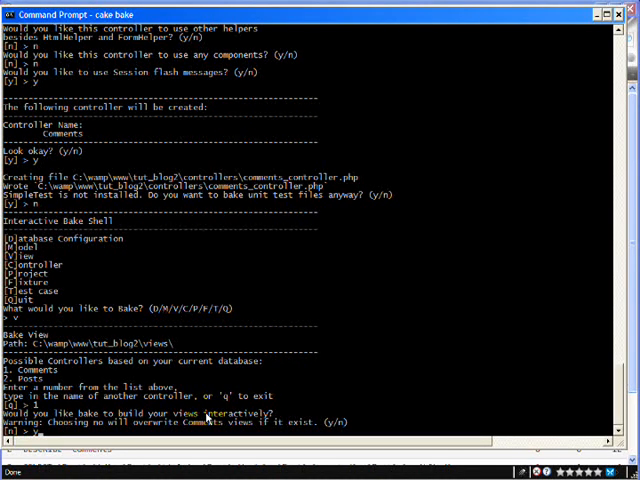
{"action": "type", "text": "y"}
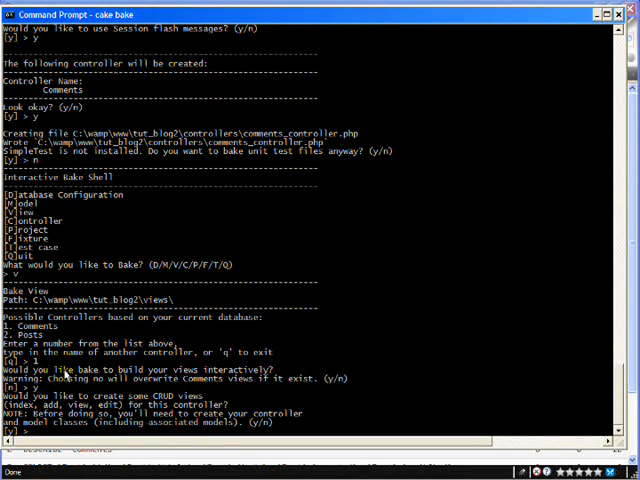
{"action": "type", "text": "y"}
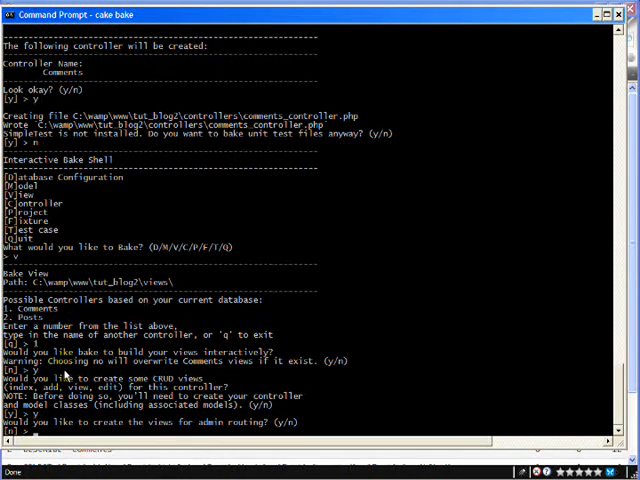
{"action": "type", "text": "n"}
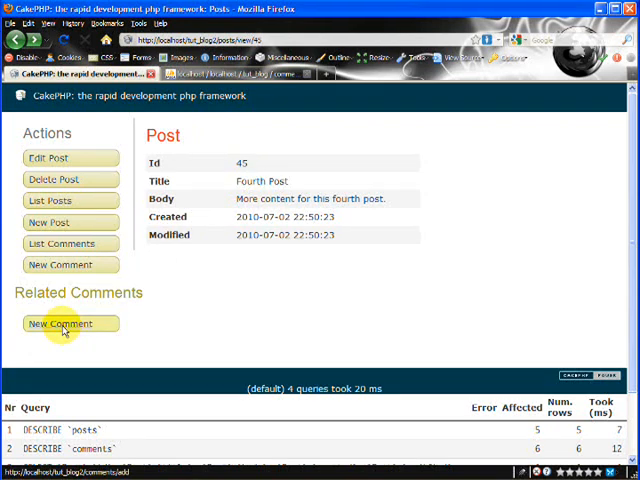
- Open the New Comment form from the Fourth Post's Related Comments
{"action": "left_click", "coordinate": [62, 323]}
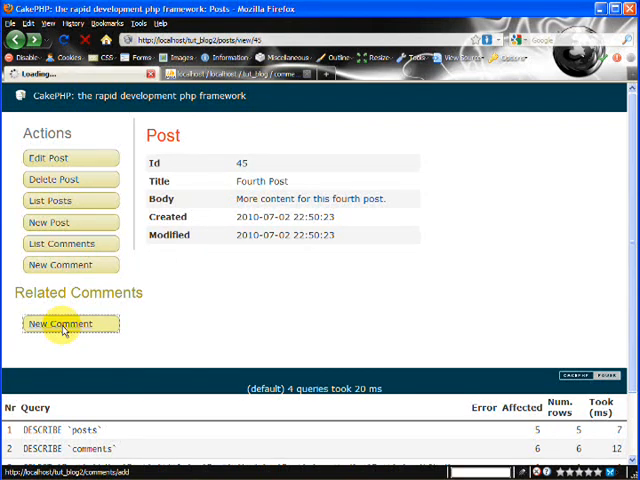
{"action": "left_click", "coordinate": [70, 323]}
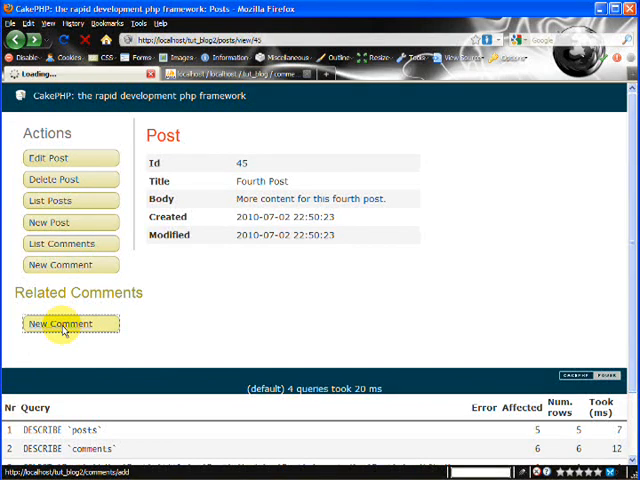
{"action": "left_click", "coordinate": [70, 323]}
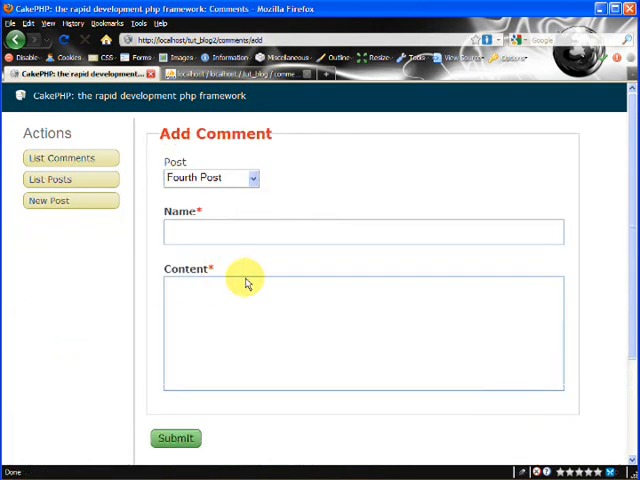
{"action": "mouse_move", "coordinate": [298, 258]}
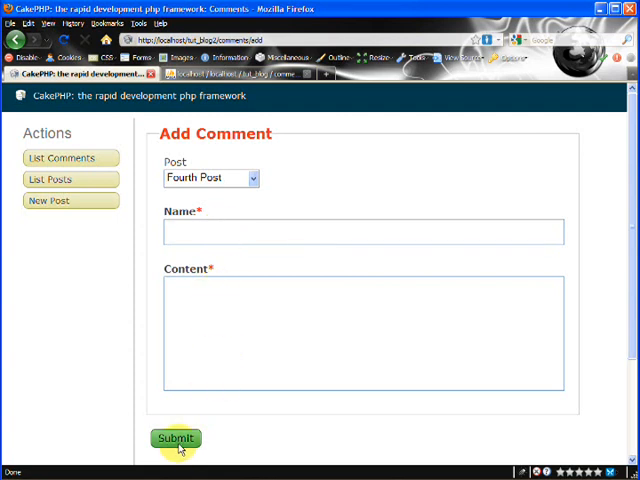
- Submit the comment form with Name and Content blank to trigger notempty errors
{"action": "left_click", "coordinate": [175, 438]}
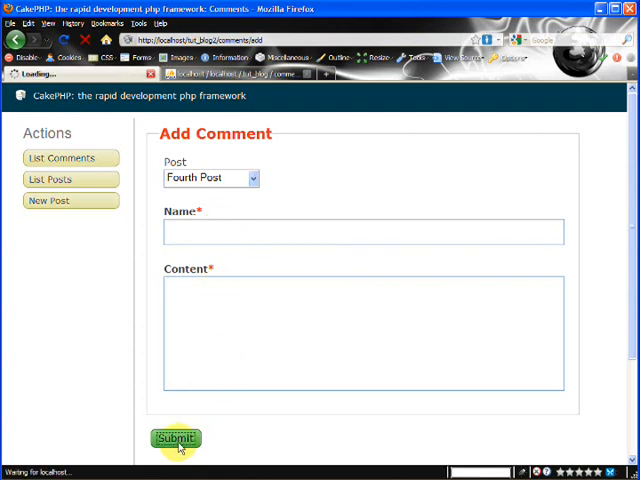
{"action": "left_click", "coordinate": [175, 439]}
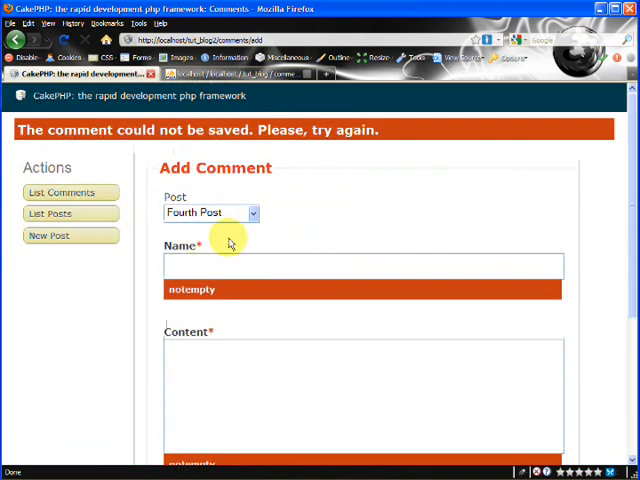
{"action": "mouse_move", "coordinate": [277, 317]}
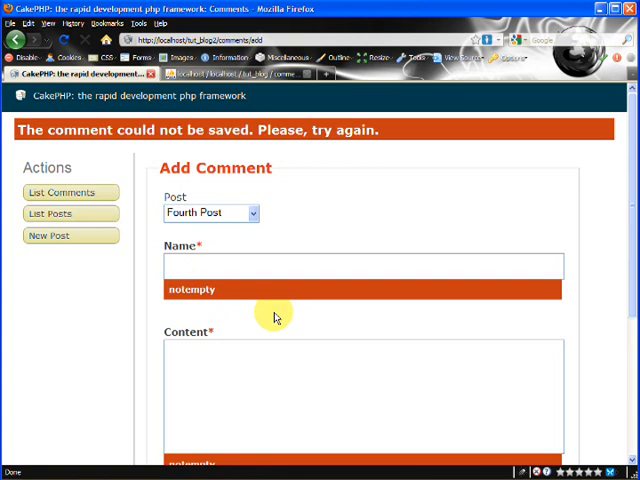
{"action": "scroll", "scroll_direction": "down", "scroll_amount": 3}
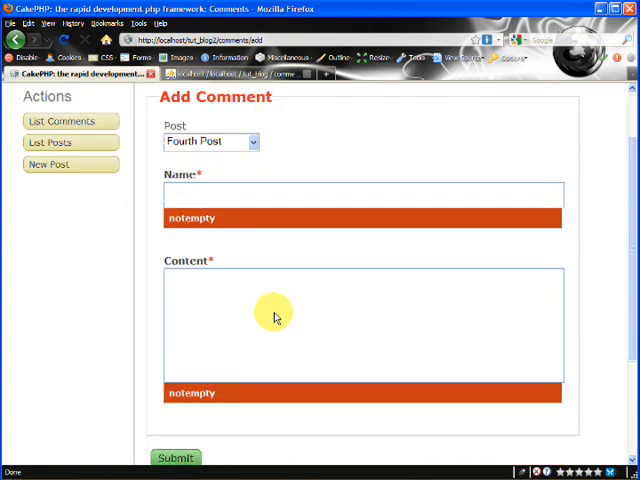
{"action": "left_click", "coordinate": [175, 458]}
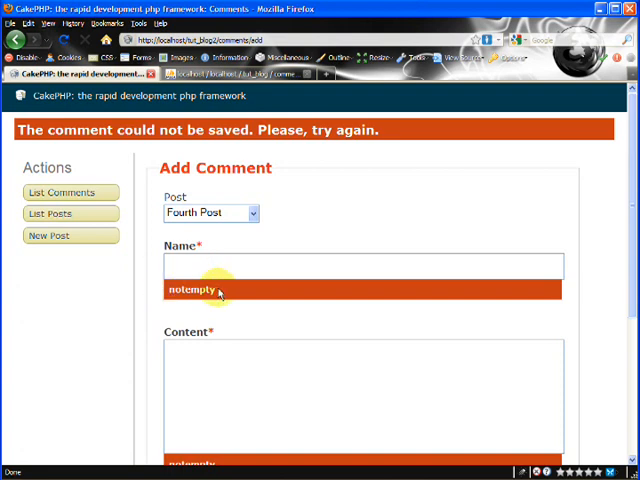
{"action": "scroll", "scroll_direction": "down", "scroll_amount": 3}
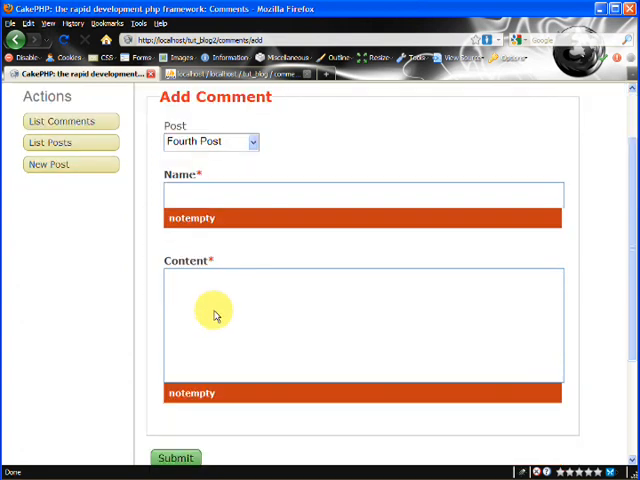
{"action": "left_click", "coordinate": [175, 457]}
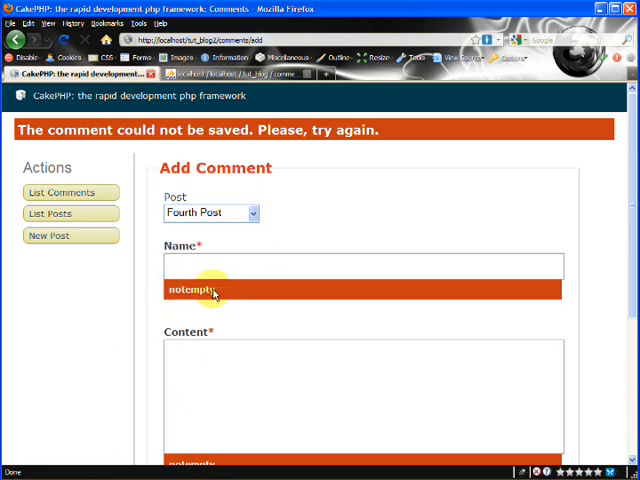
{"action": "mouse_move", "coordinate": [240, 273]}
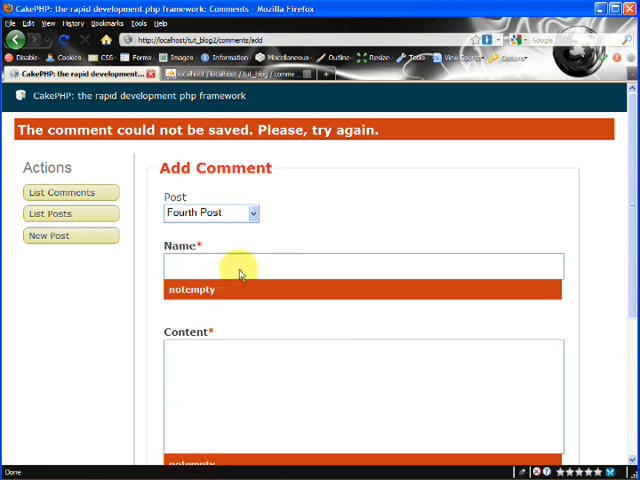
- Submit a Fourth Post comment from Andrew saying 'Great Post!'
{"action": "type", "text": "Andrew"}
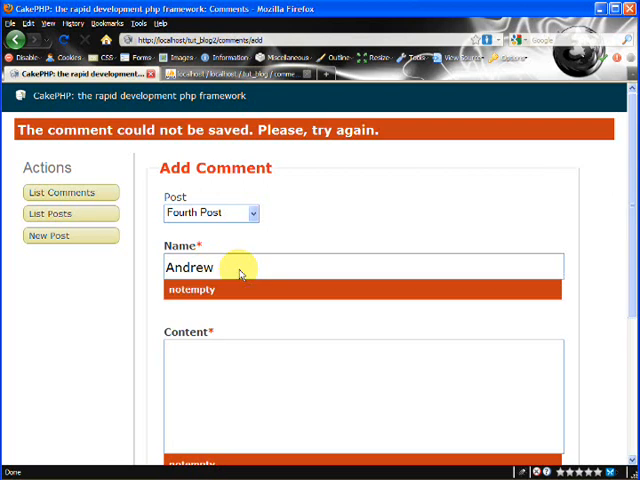
{"action": "type", "text": "Great Post!"}
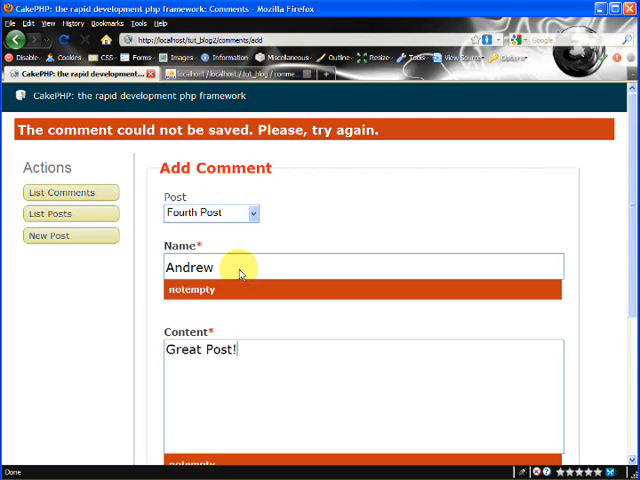
{"action": "left_click", "coordinate": [175, 315]}
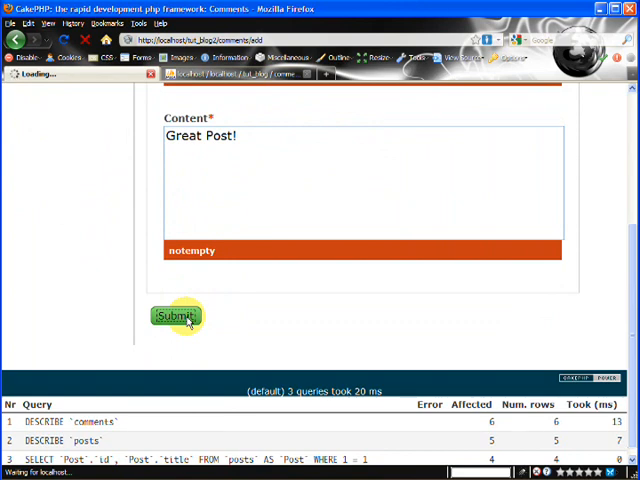
{"action": "left_click", "coordinate": [176, 316]}
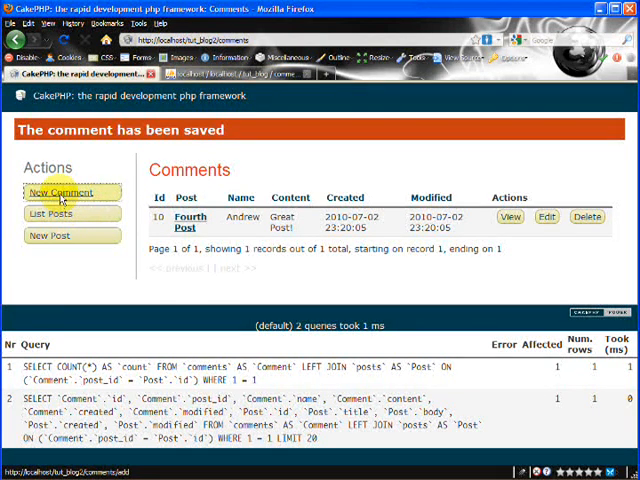
- Add an 'Another great' comment on First Post from Andrew Perkins, then list posts
{"action": "left_click", "coordinate": [68, 192]}
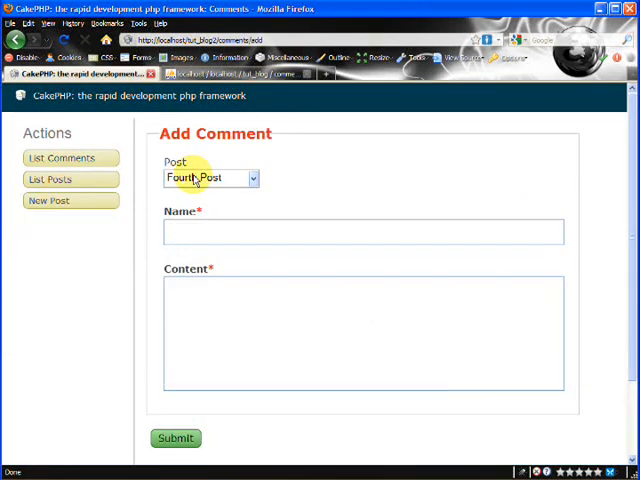
{"action": "left_click", "coordinate": [210, 177]}
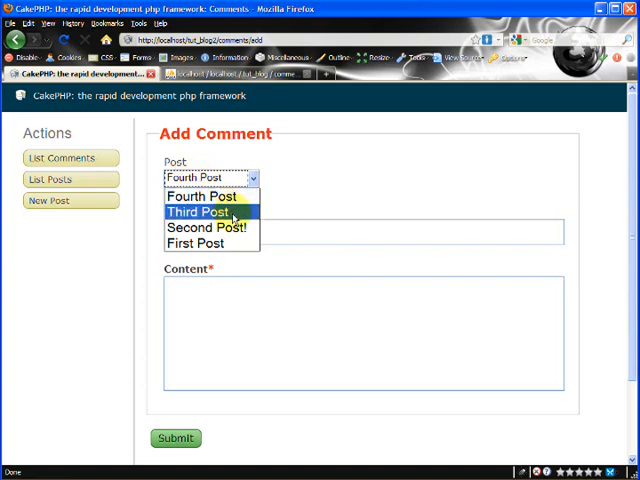
{"action": "left_click", "coordinate": [209, 243]}
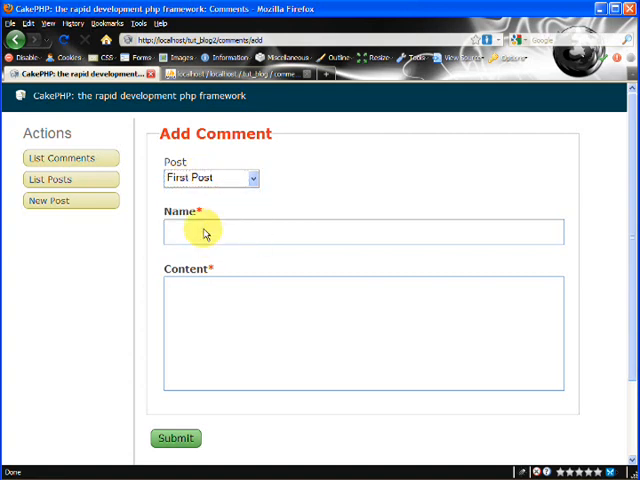
{"action": "type", "text": "Andrew Perkins"}
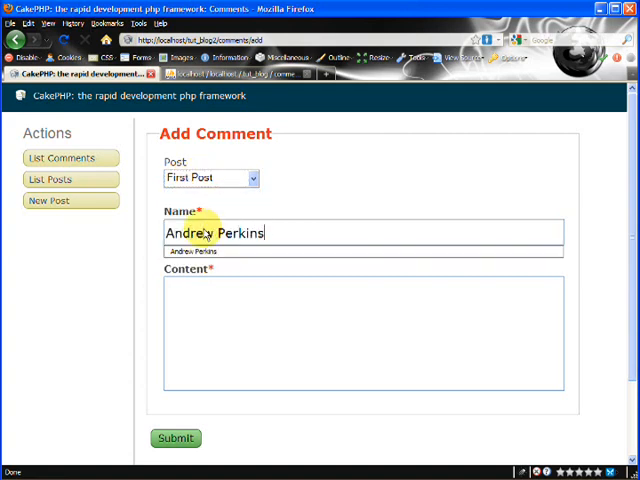
{"action": "type", "text": "Another great post!"}
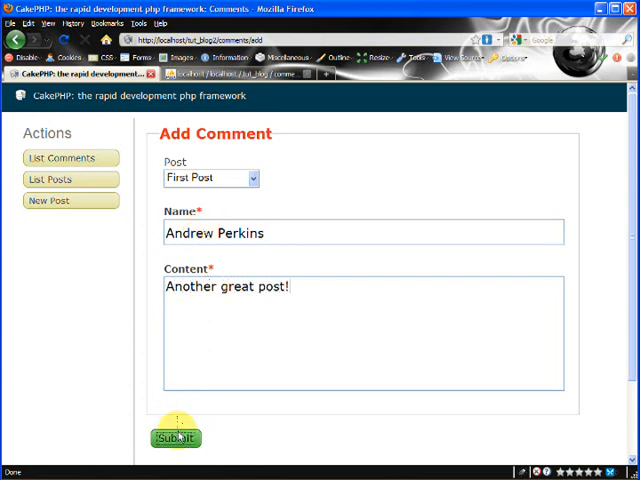
{"action": "left_click", "coordinate": [176, 437]}
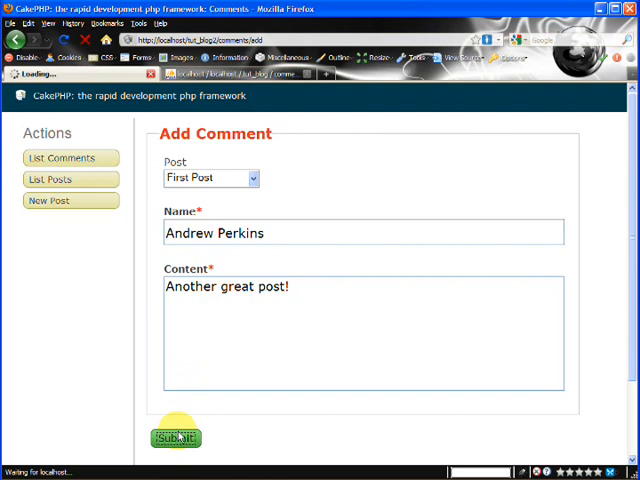
{"action": "left_click", "coordinate": [175, 437]}
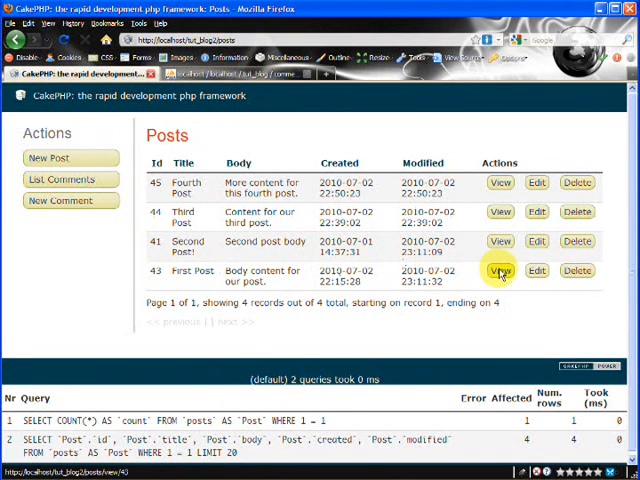
- Edit First Post's related comment, append '!!!' to its content, and save
{"action": "left_click", "coordinate": [500, 270]}
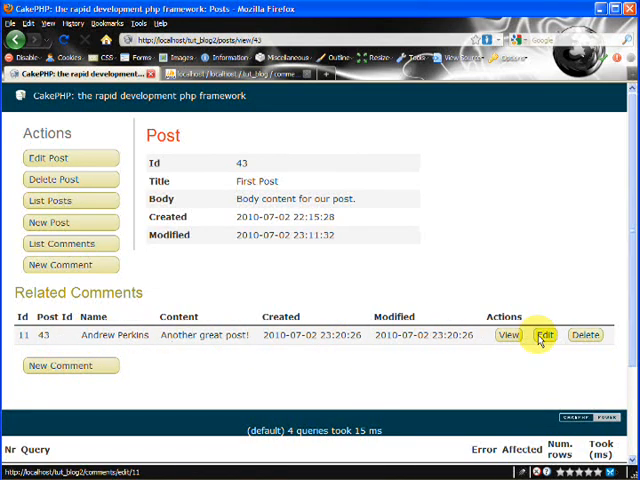
{"action": "left_click", "coordinate": [544, 334]}
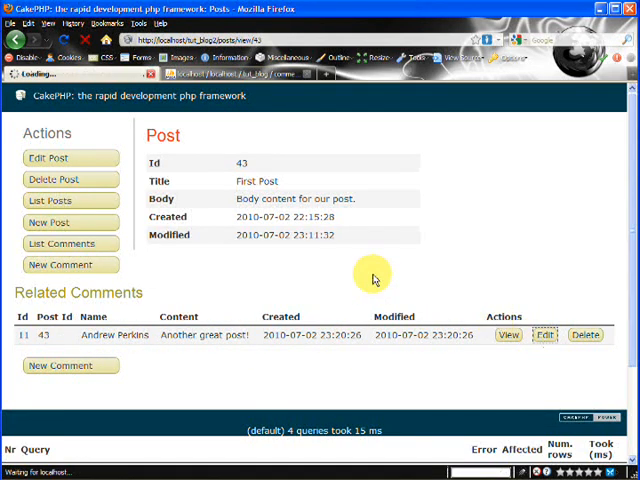
{"action": "left_click", "coordinate": [544, 334]}
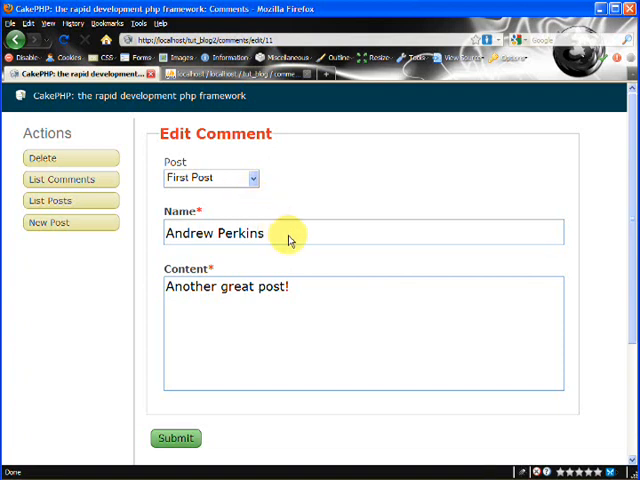
{"action": "type", "text": "!!!"}
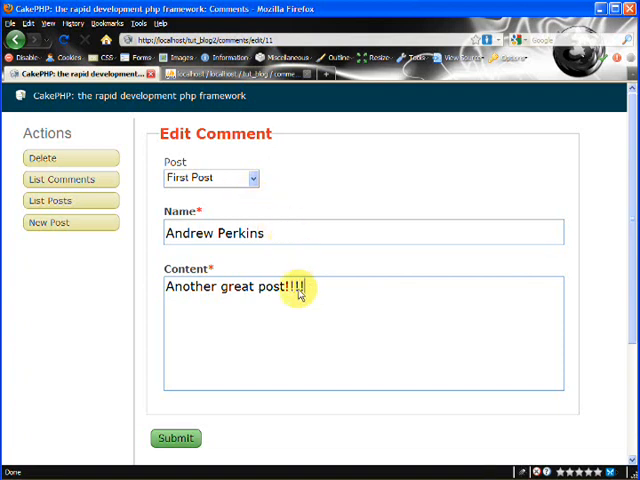
{"action": "left_click", "coordinate": [176, 438]}
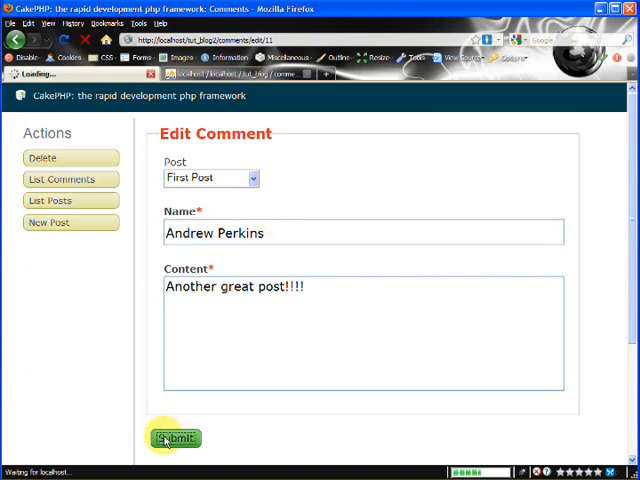
{"action": "left_click", "coordinate": [173, 438]}
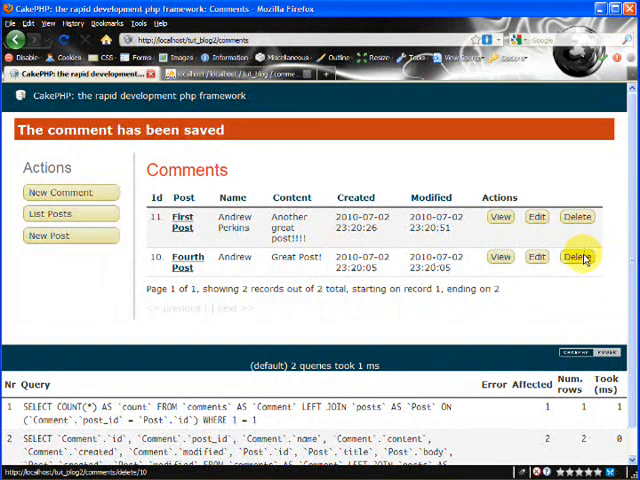
- Delete comment 10 ('Great Post!') and confirm with OK
{"action": "left_click", "coordinate": [578, 257]}
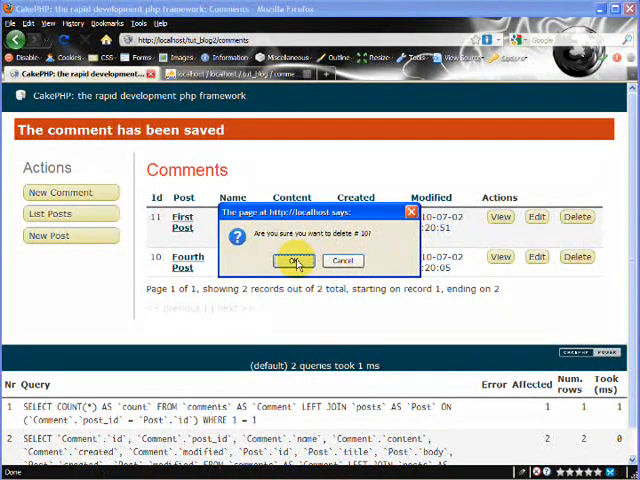
{"action": "left_click", "coordinate": [294, 261]}
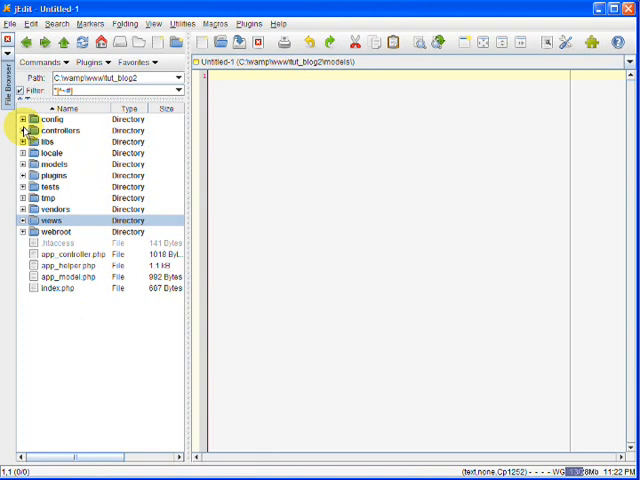
- Expand controllers, models and views/comments, selecting the posts controller and post model files
{"action": "left_click", "coordinate": [21, 130]}
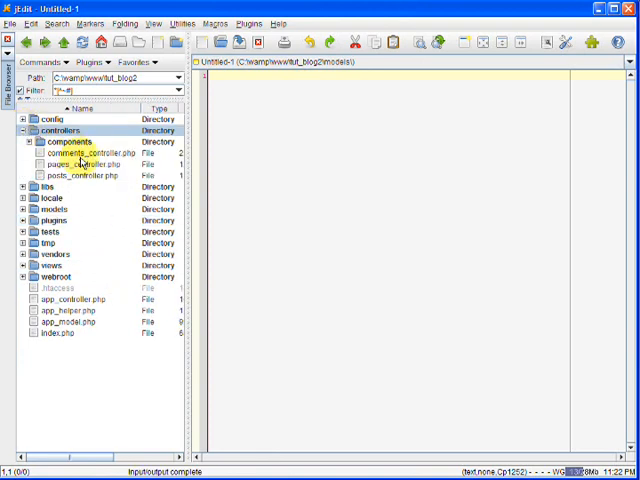
{"action": "left_click", "coordinate": [82, 175]}
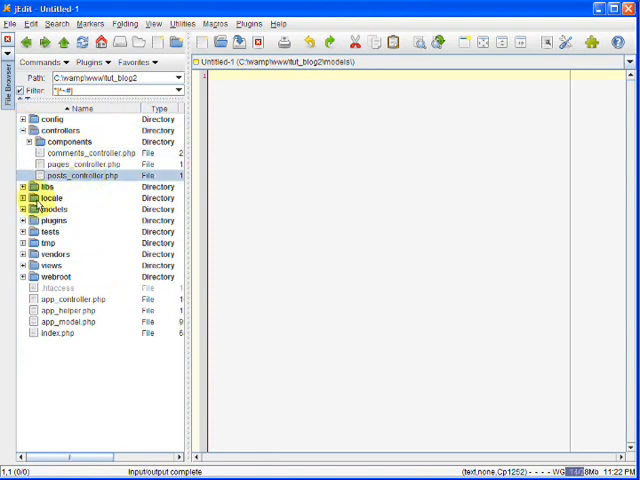
{"action": "left_click", "coordinate": [24, 209]}
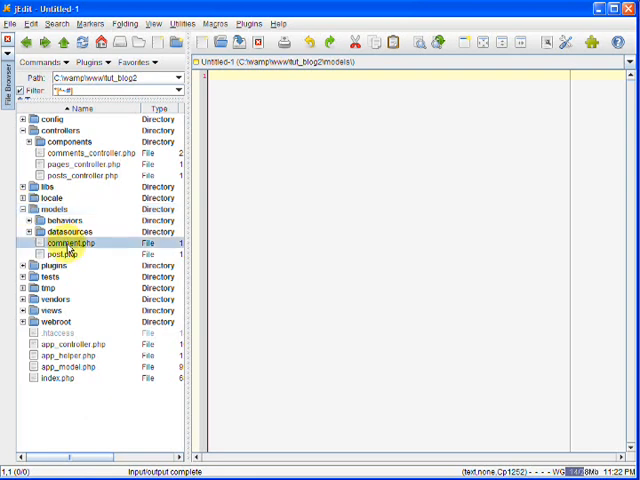
{"action": "left_click", "coordinate": [63, 254]}
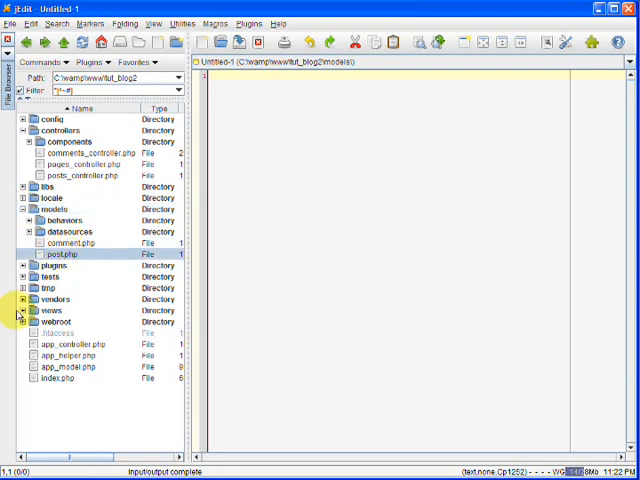
{"action": "left_click", "coordinate": [20, 310]}
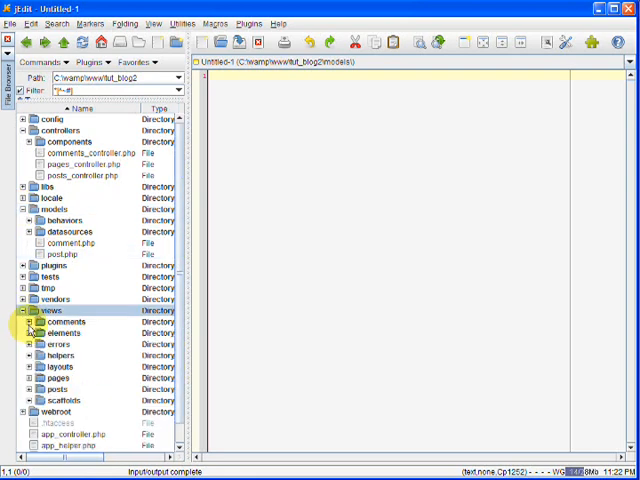
{"action": "left_click", "coordinate": [38, 321]}
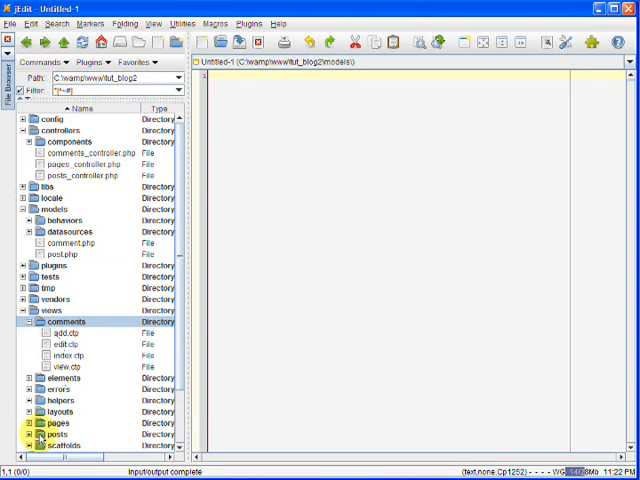